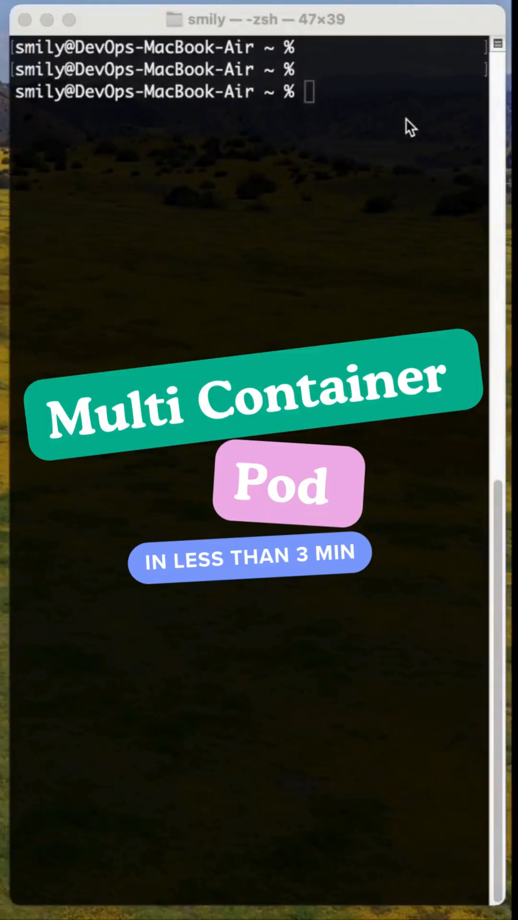
- Start editing a new file smaple.yml in vi from the zsh prompt
{"action": "type", "text": "u"}
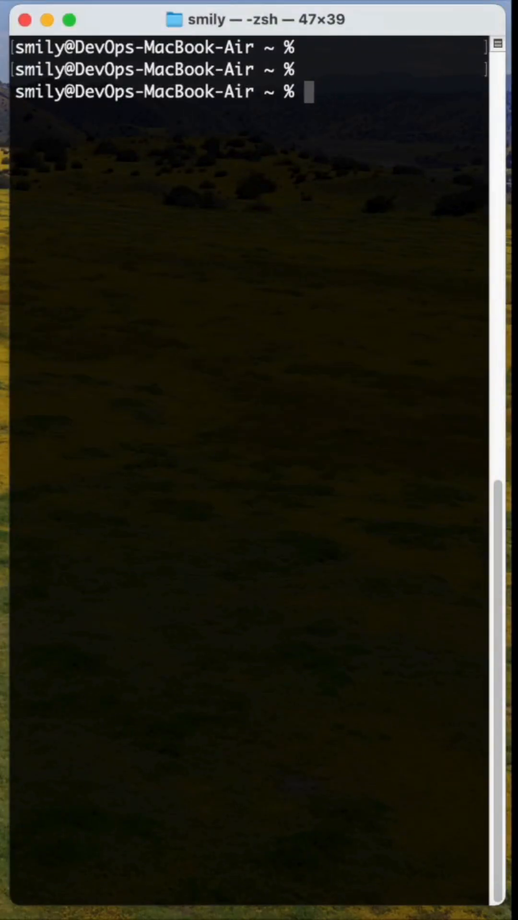
{"action": "type", "text": "vi smaple"}
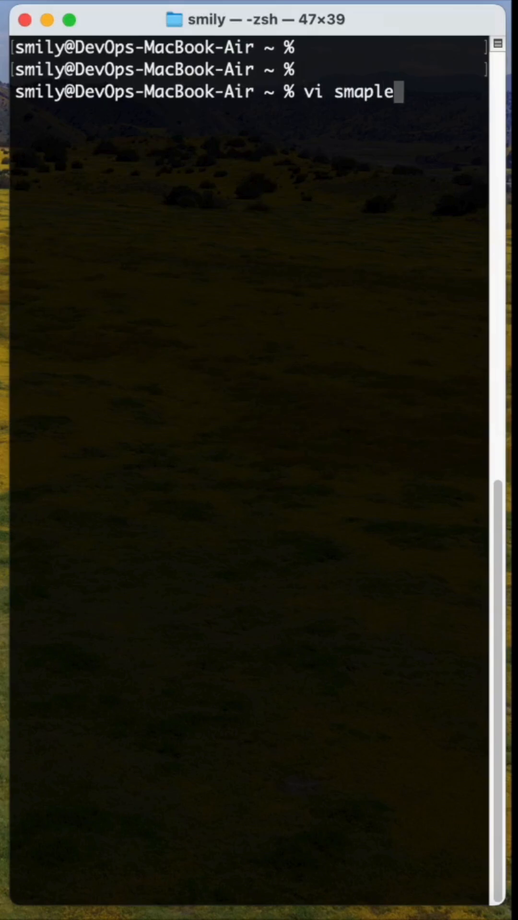
{"action": "type", "text": ".yml"}
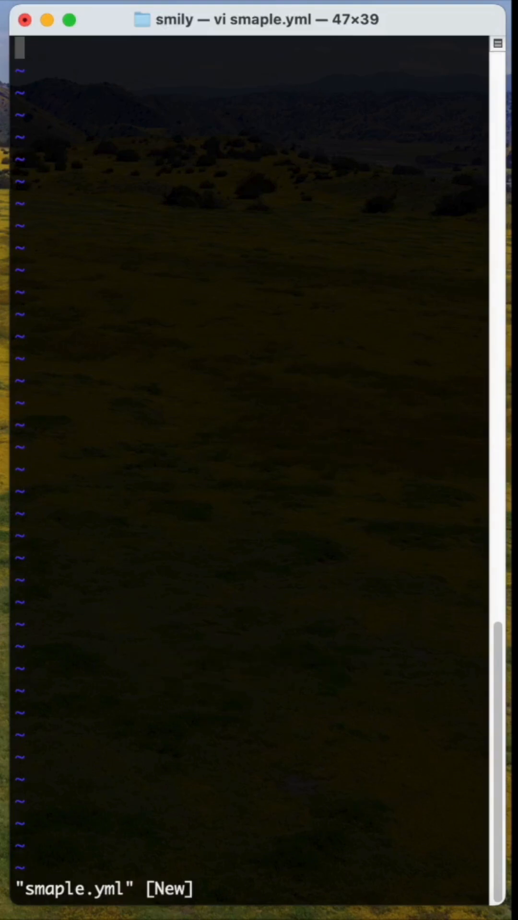
- Begin the manifest with apiVersion: v1 and kind: Pod in insert mode
{"action": "key", "text": "i"}
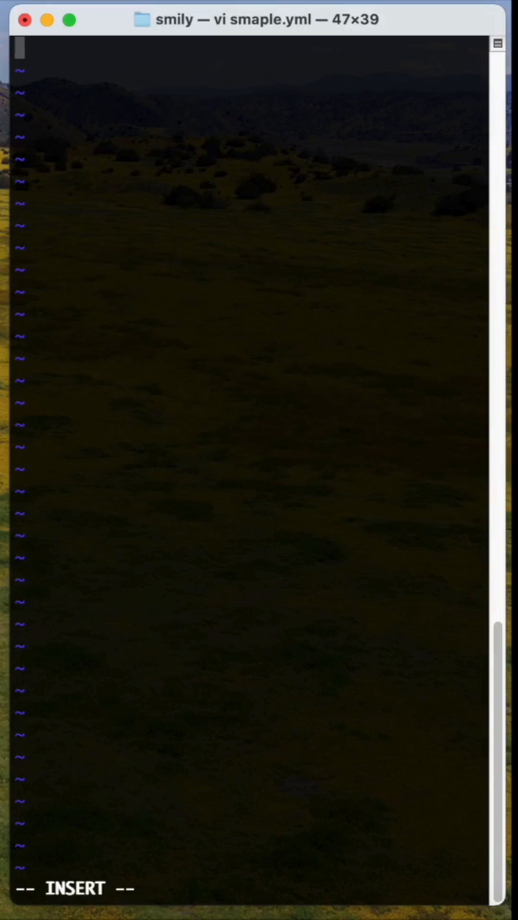
{"action": "type", "text": "apiVersion"}
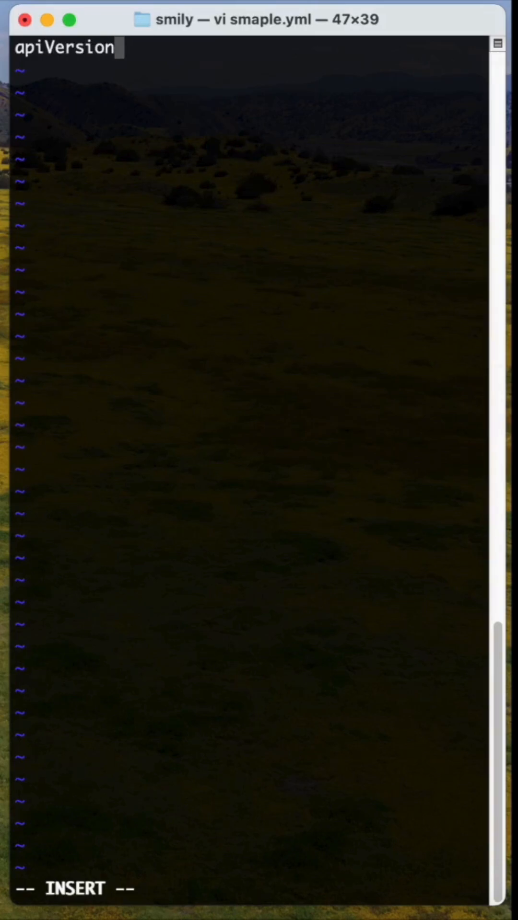
{"action": "type", "text": ": v1"}
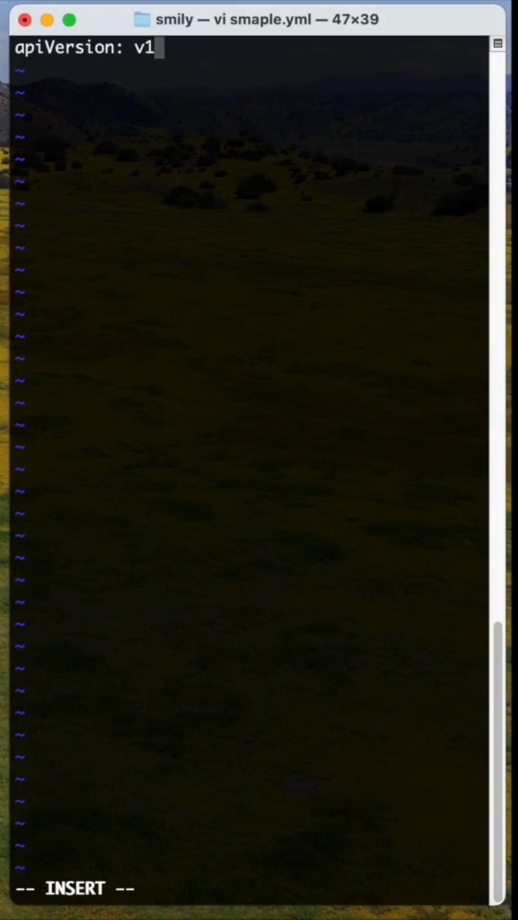
{"action": "key", "text": "Return"}
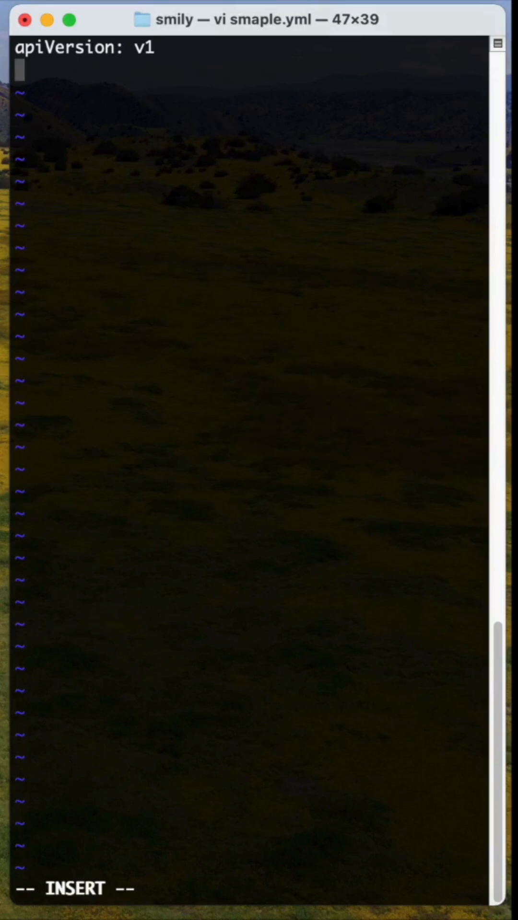
{"action": "type", "text": "kind: Pod"}
{"action": "type", "text": "met"}
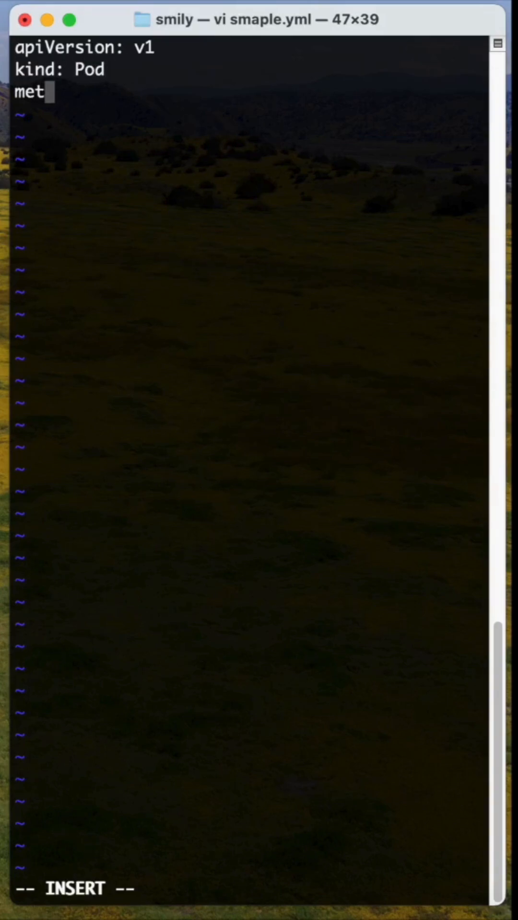
- Add metadata naming the Pod mypod1 and a spec with a containers list
{"action": "type", "text": "ad"}
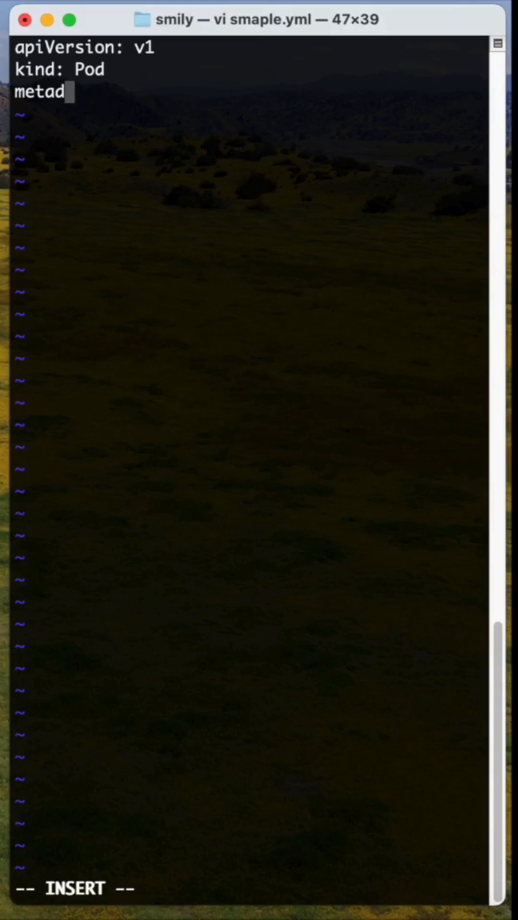
{"action": "type", "text": "ata:"}
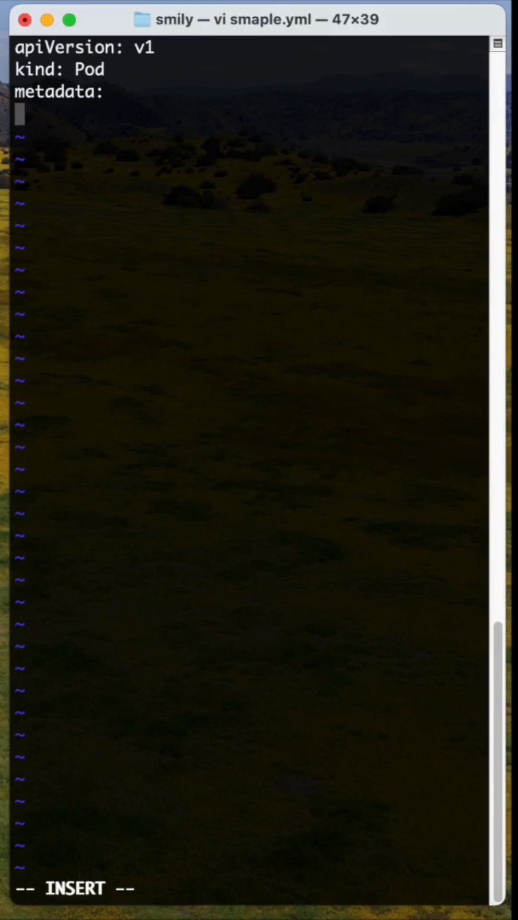
{"action": "type", "text": "na"}
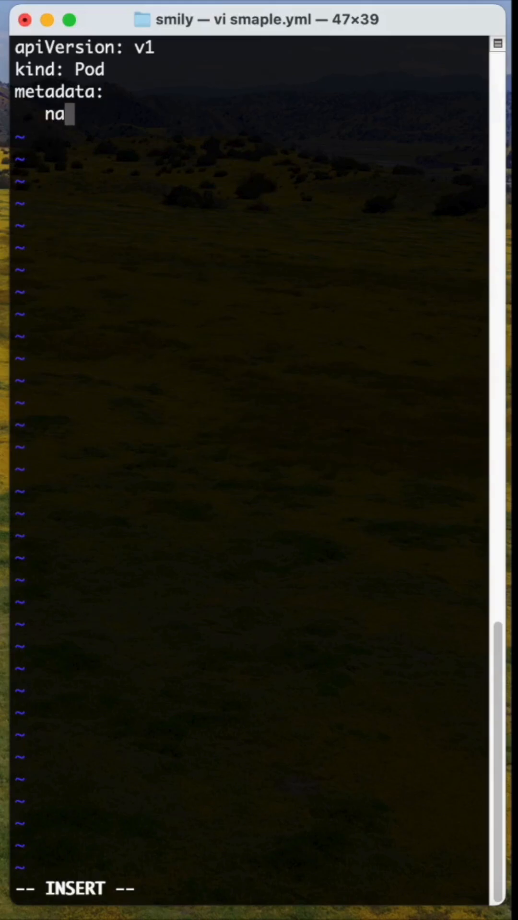
{"action": "type", "text": "me:"}
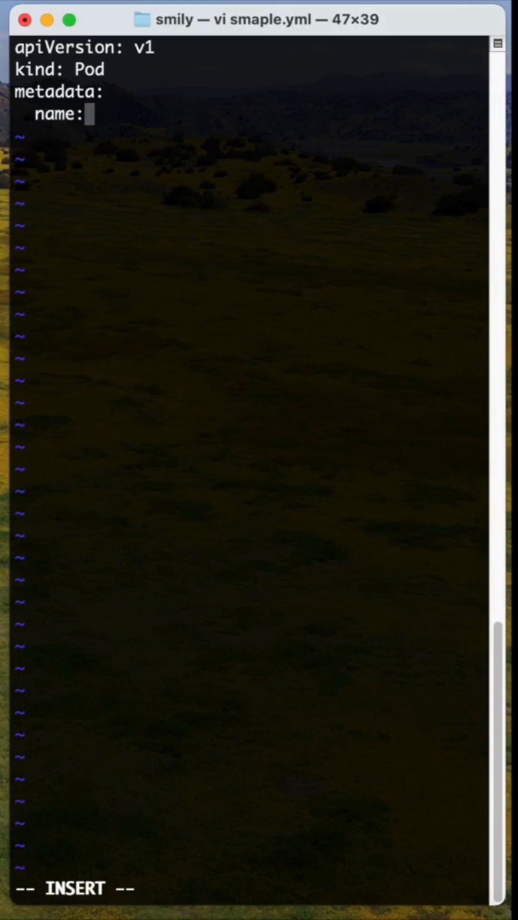
{"action": "type", "text": "mypod"}
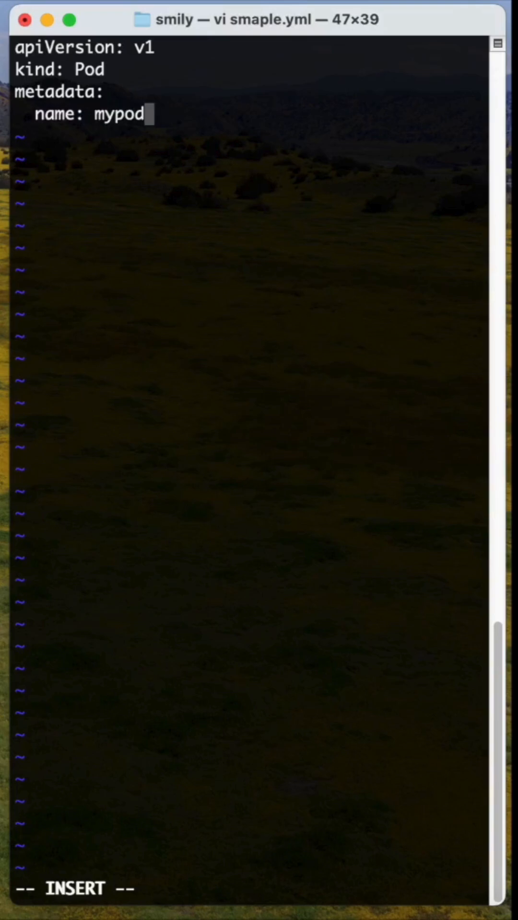
{"action": "type", "text": "1"}
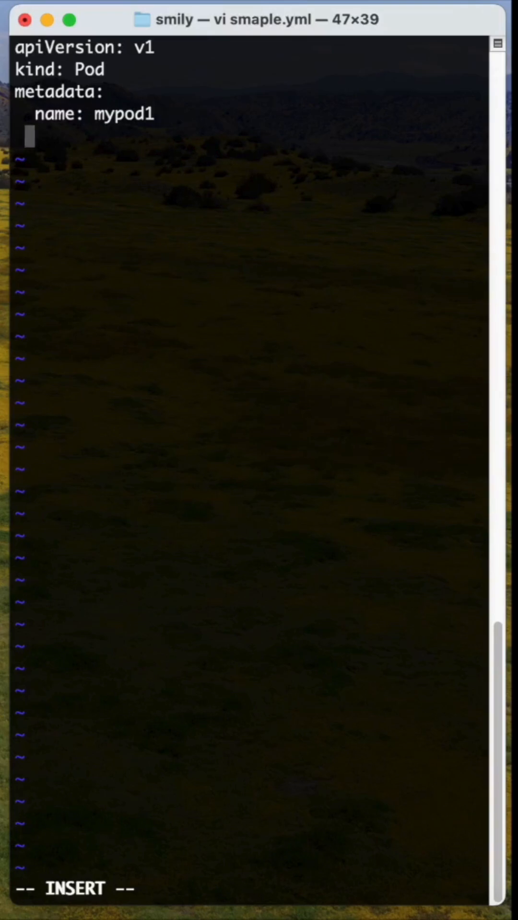
{"action": "type", "text": "spec:"}
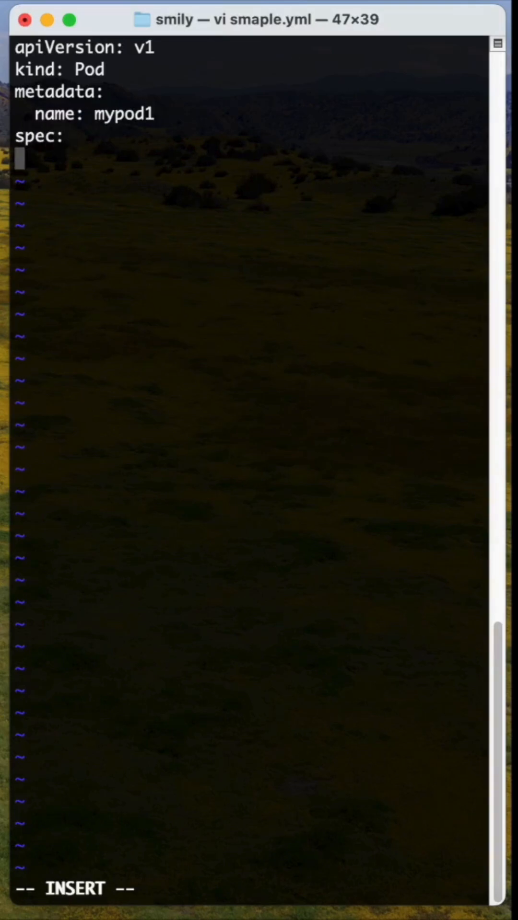
{"action": "type", "text": "co"}
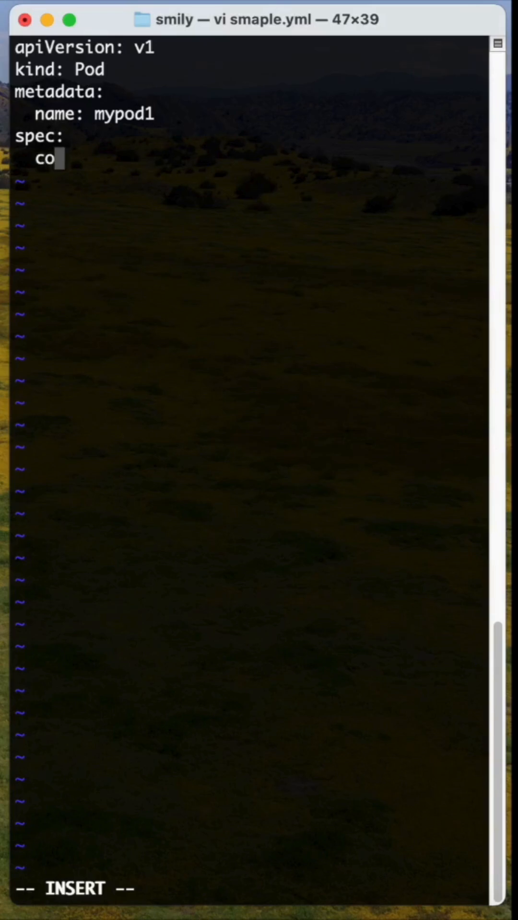
{"action": "type", "text": "ntainers:"}
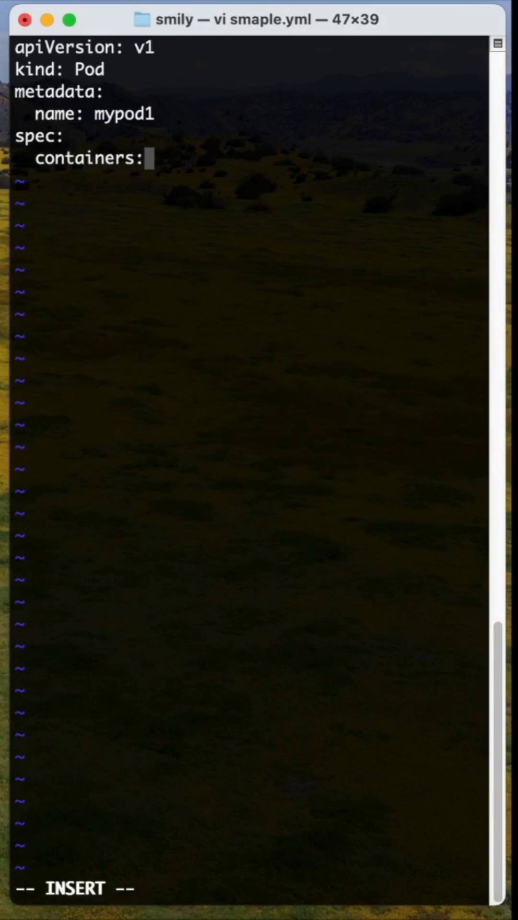
{"action": "key", "text": "enter"}
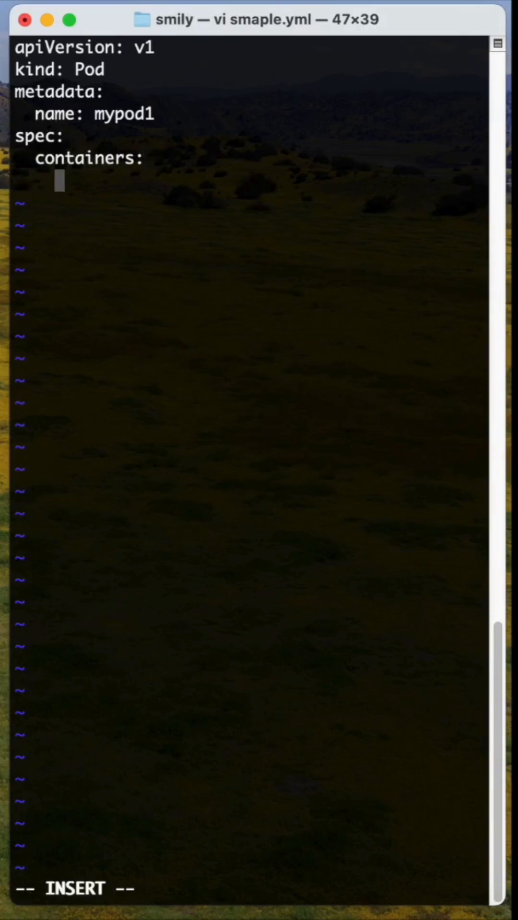
- Define the first container nginx-container with image: nginx
{"action": "type", "text": "- n"}
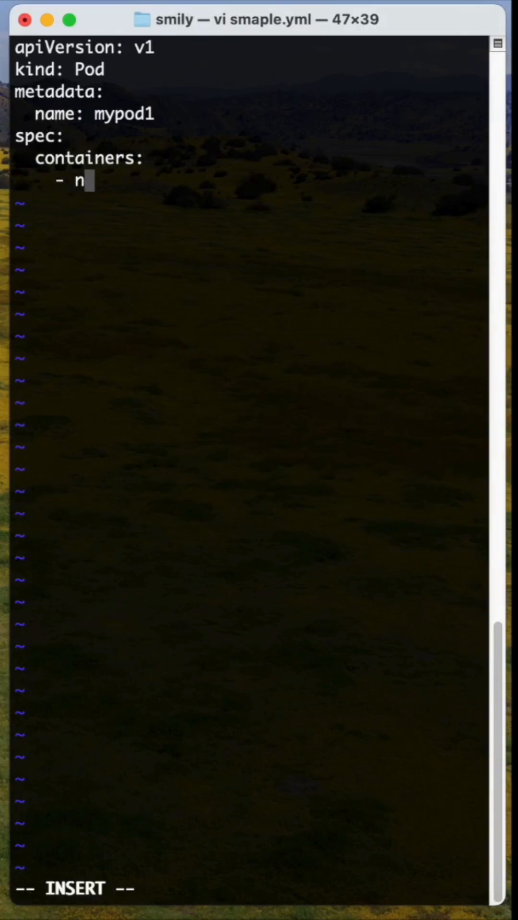
{"action": "type", "text": "ame:"}
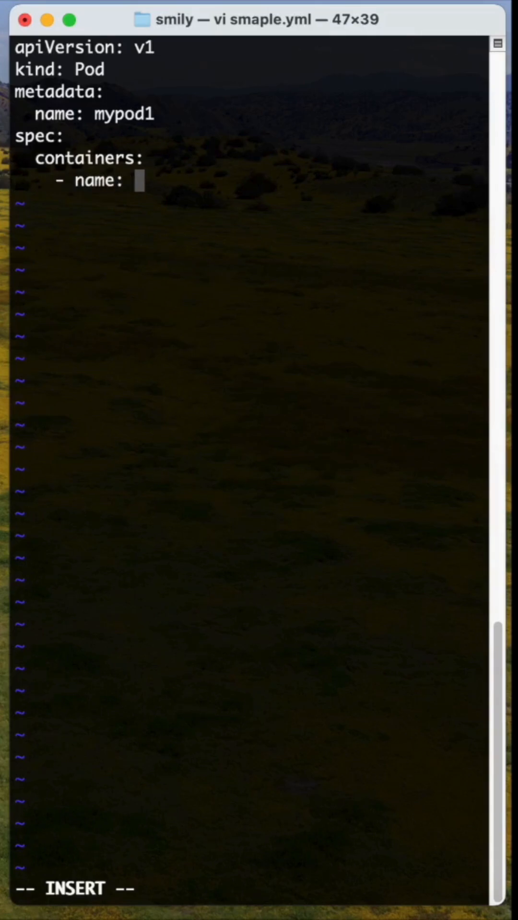
{"action": "type", "text": "ngi"}
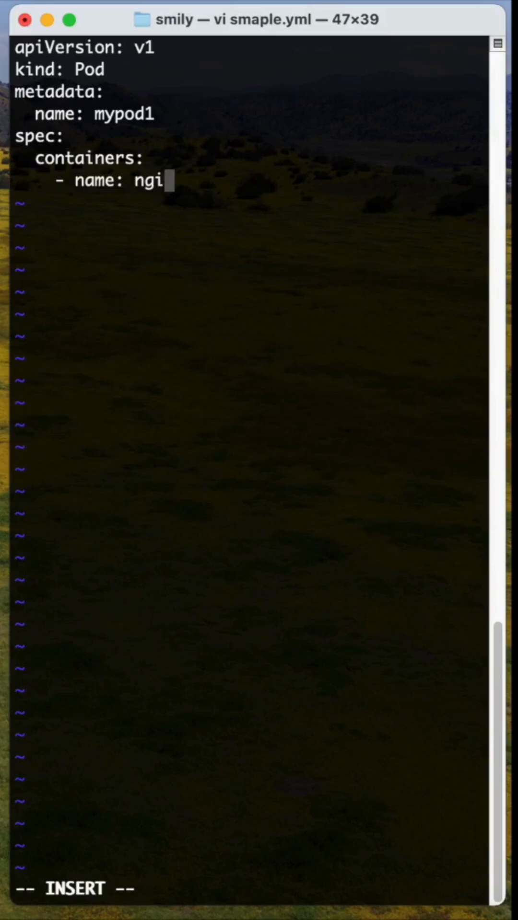
{"action": "type", "text": "nx"}
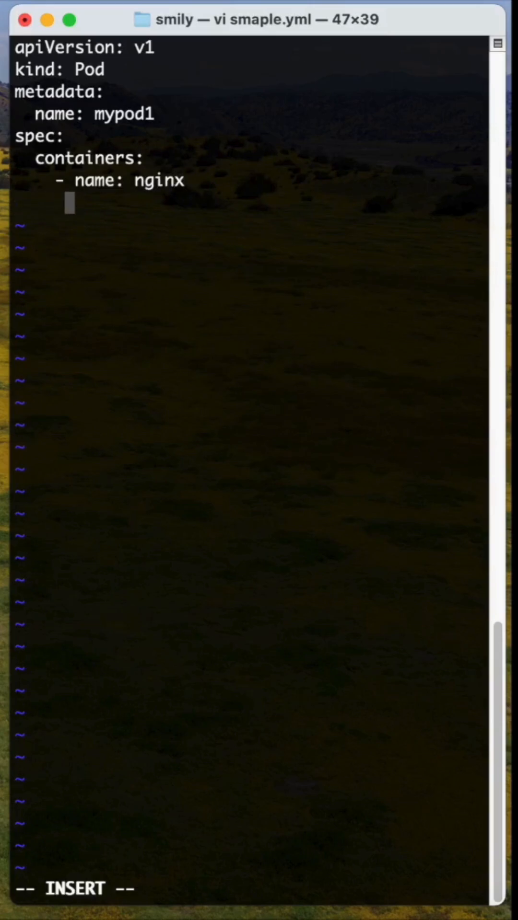
{"action": "type", "text": "image"}
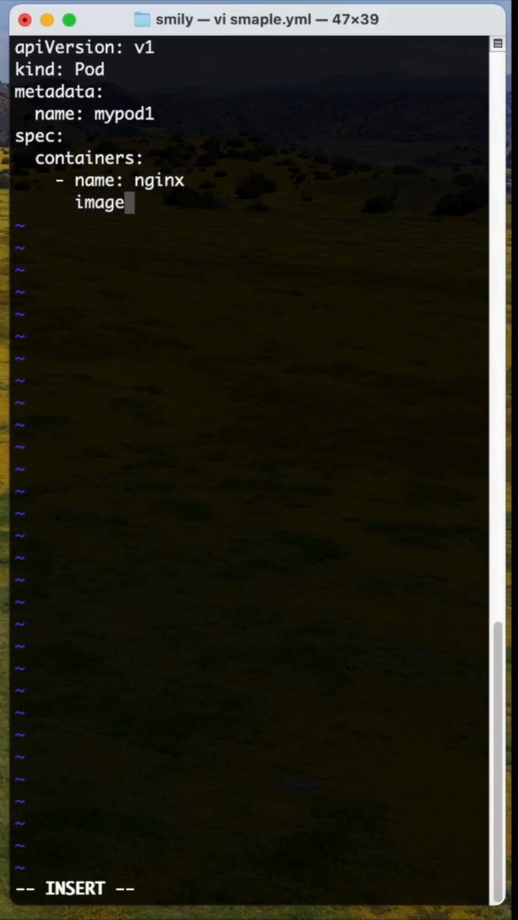
{"action": "type", "text": ":"}
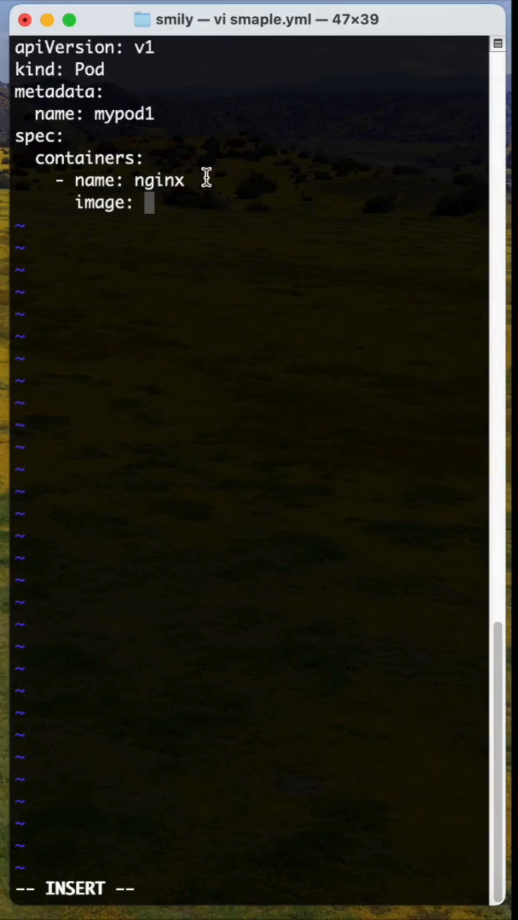
{"action": "type", "text": "-x"}
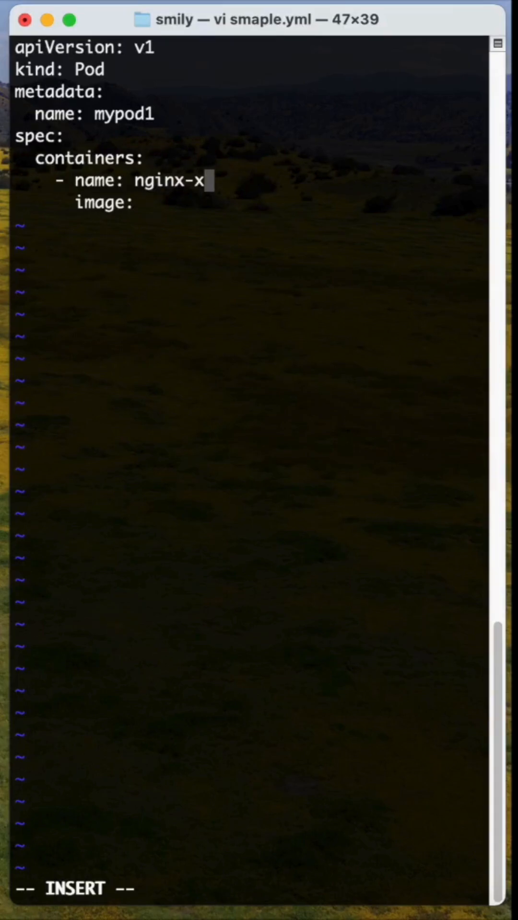
{"action": "type", "text": "ontainer"}
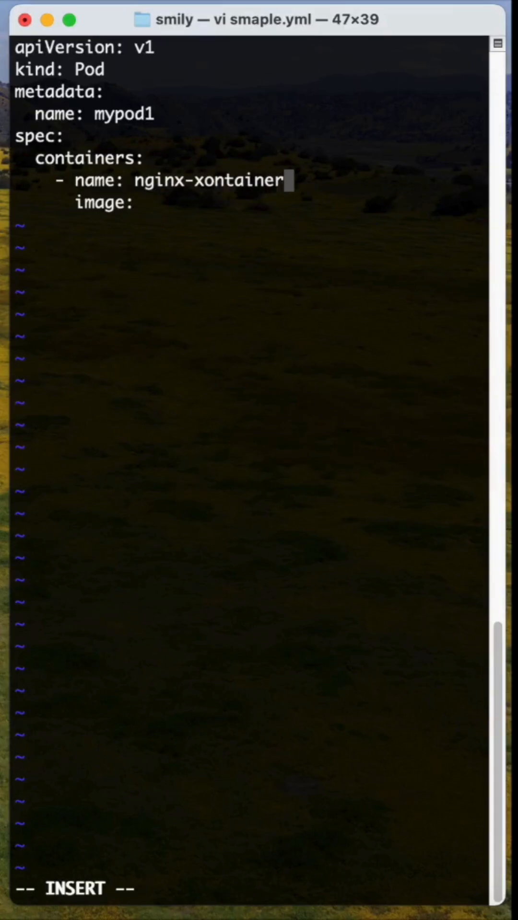
{"action": "key", "text": "backspace"}
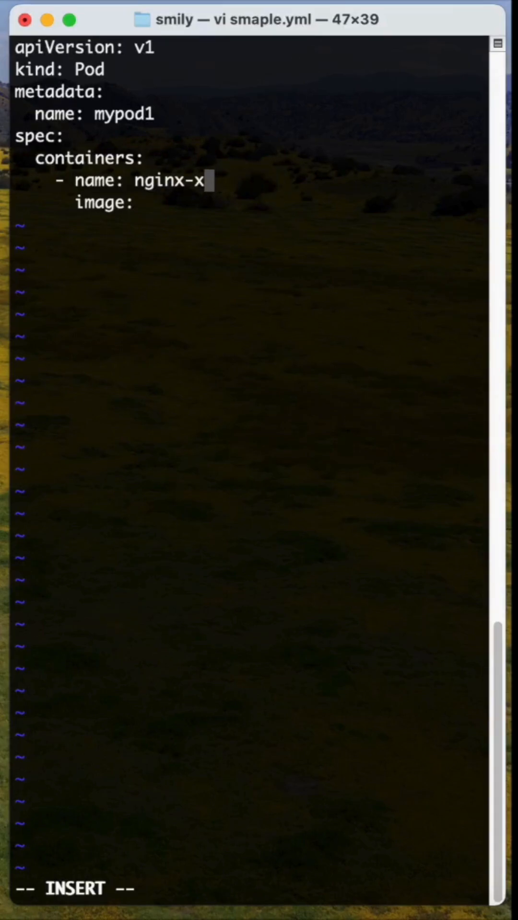
{"action": "type", "text": "ontain"}
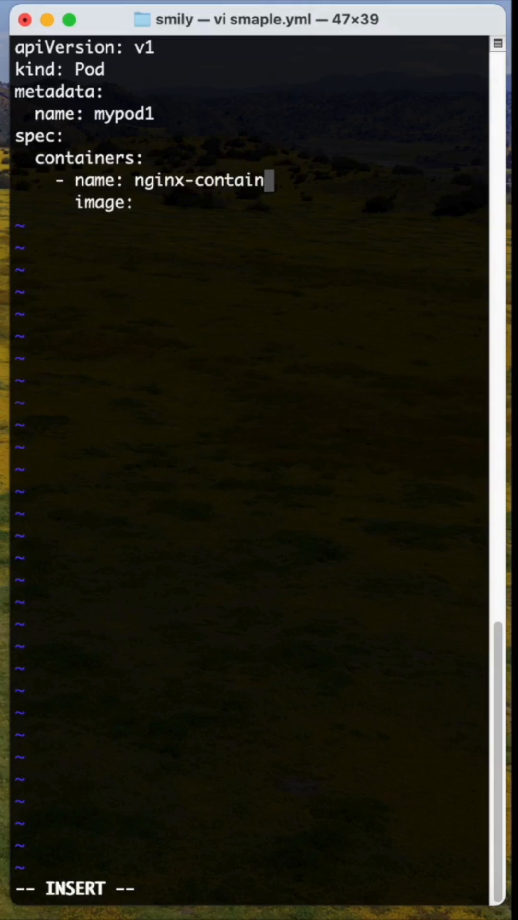
{"action": "type", "text": "er"}
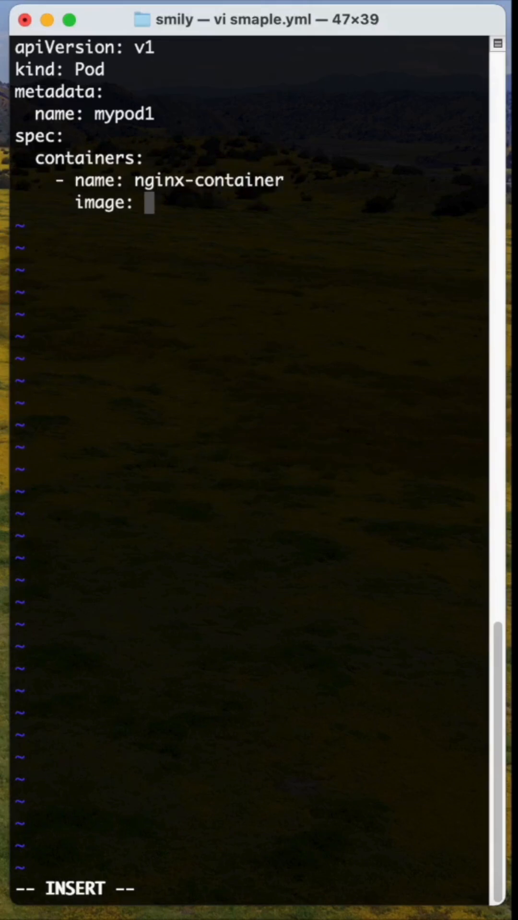
{"action": "type", "text": "nginx"}
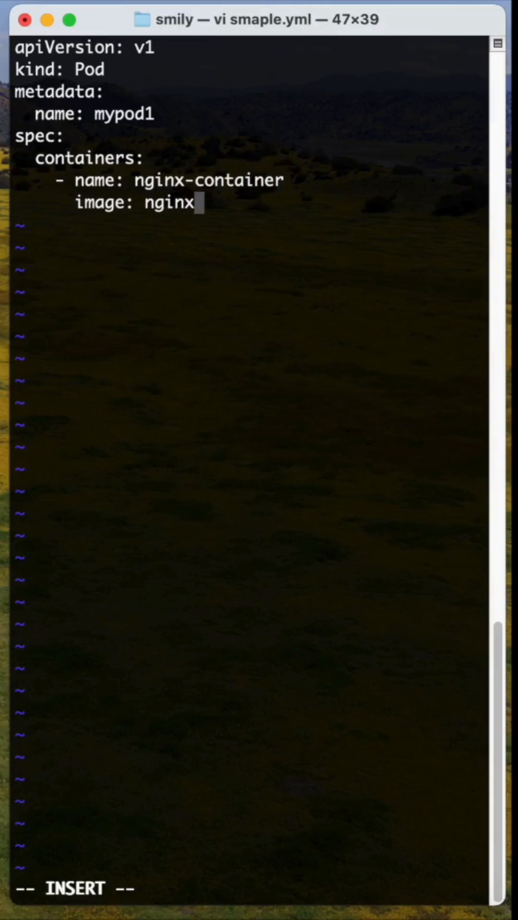
{"action": "key", "text": "enter"}
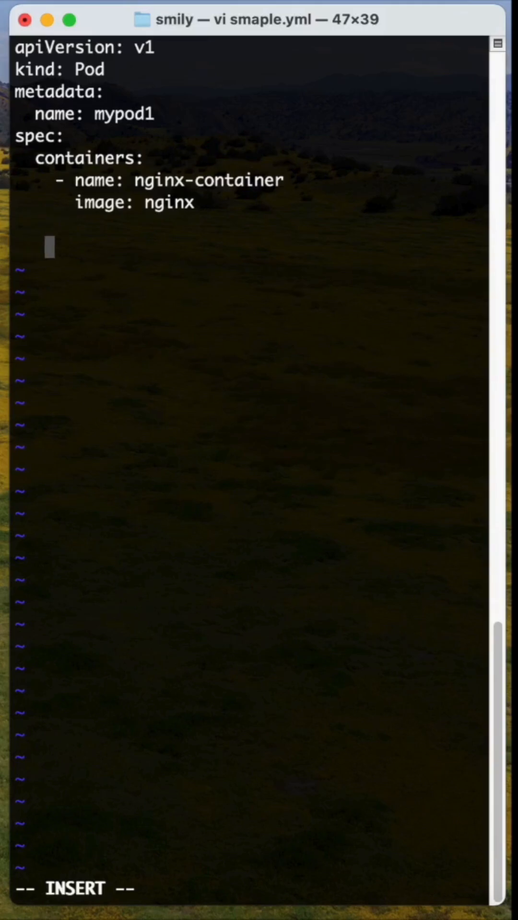
- Add a second container redis-container with image: redis
{"action": "type", "text": "- name"}
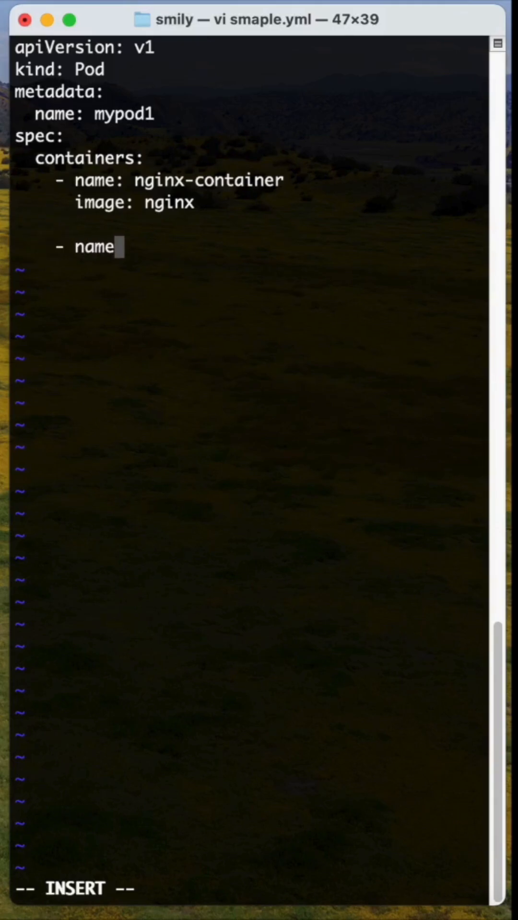
{"action": "type", "text": ": r"}
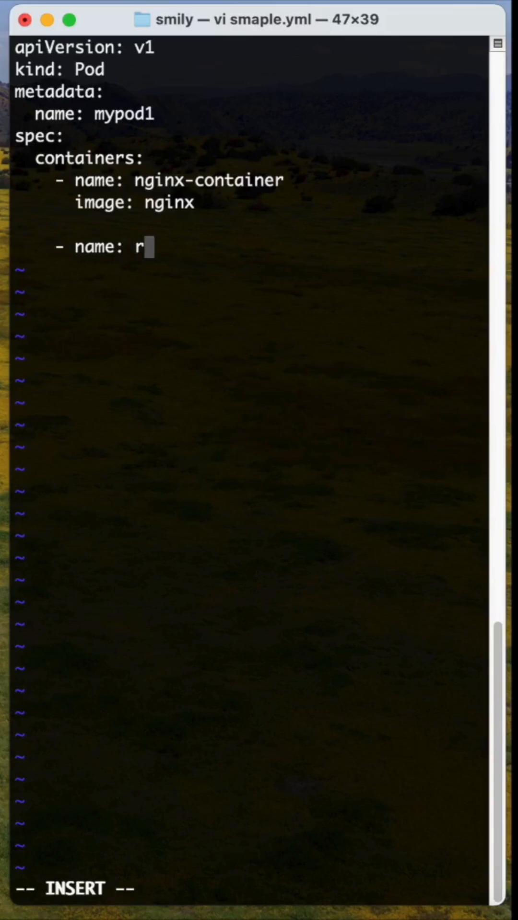
{"action": "type", "text": "edis-co"}
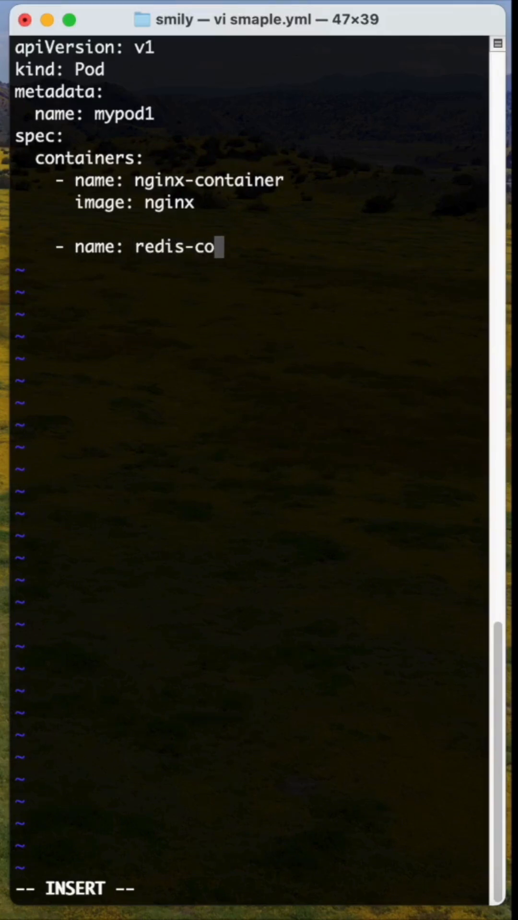
{"action": "type", "text": "ntai"}
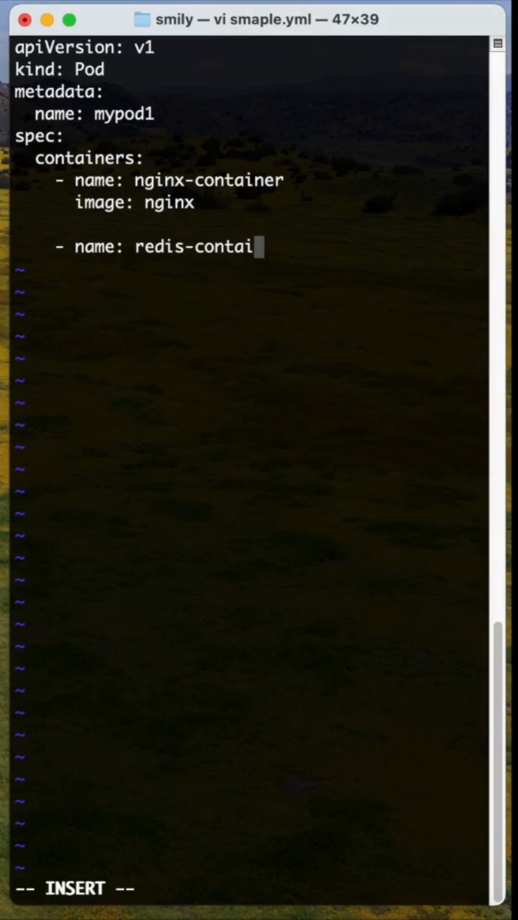
{"action": "type", "text": "ner"}
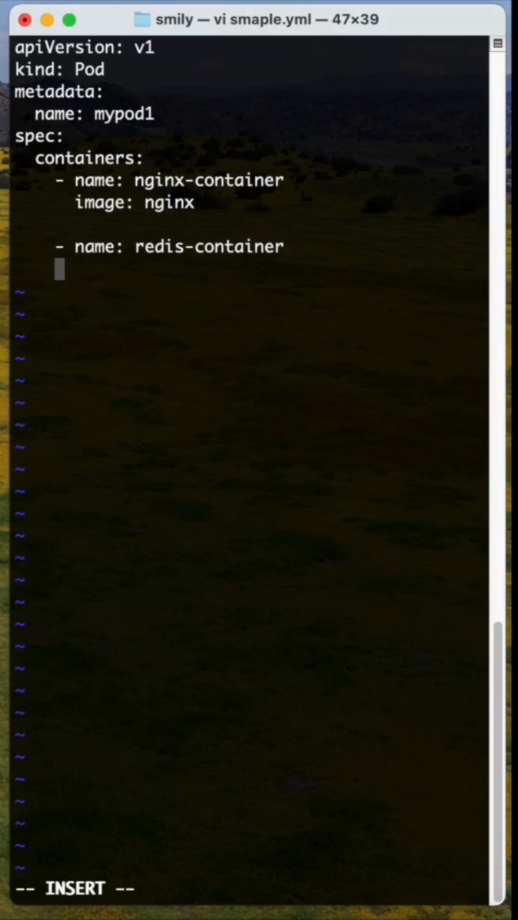
{"action": "type", "text": "image"}
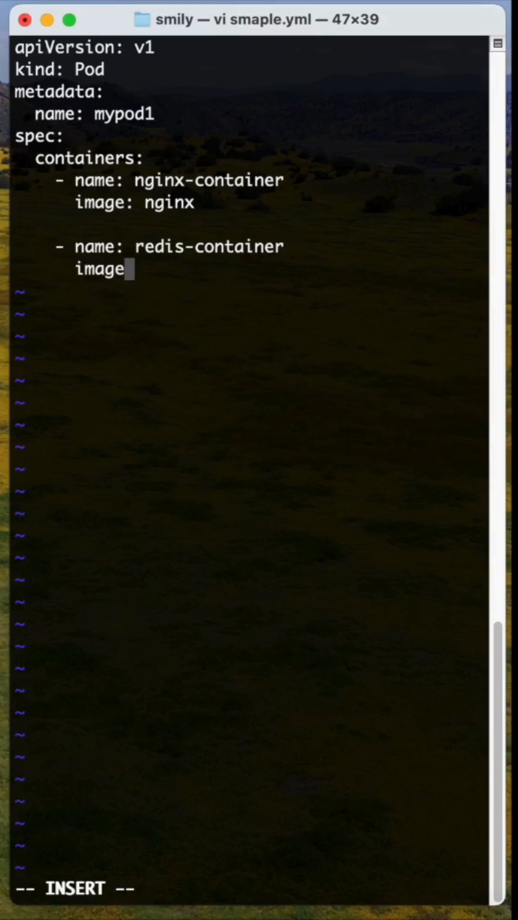
{"action": "type", "text": ": redis"}
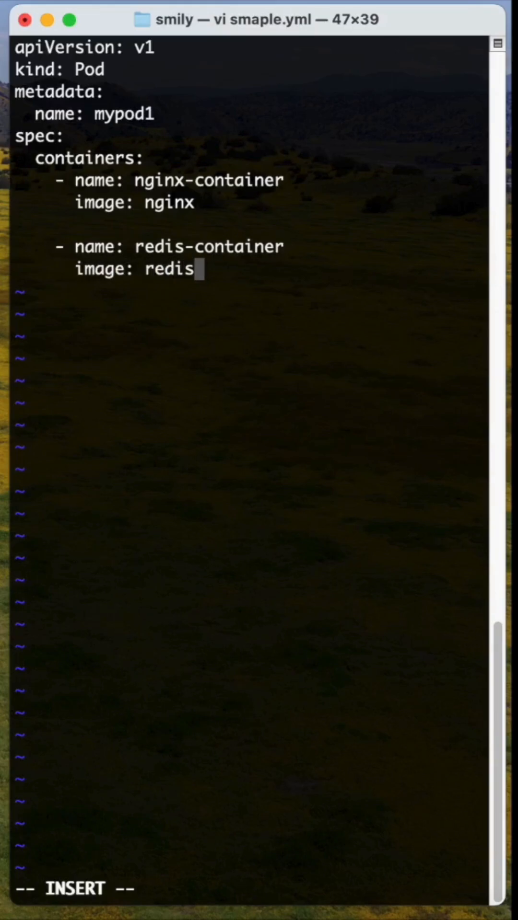
{"action": "key", "text": "Enter"}
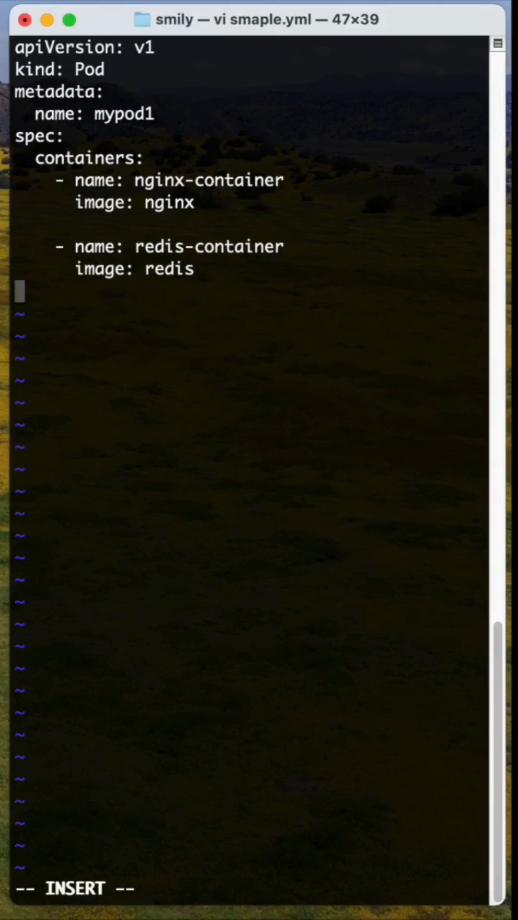
{"action": "mouse_move", "coordinate": [83, 164]}
{"action": "type", "text": "cat smaple.yml"}
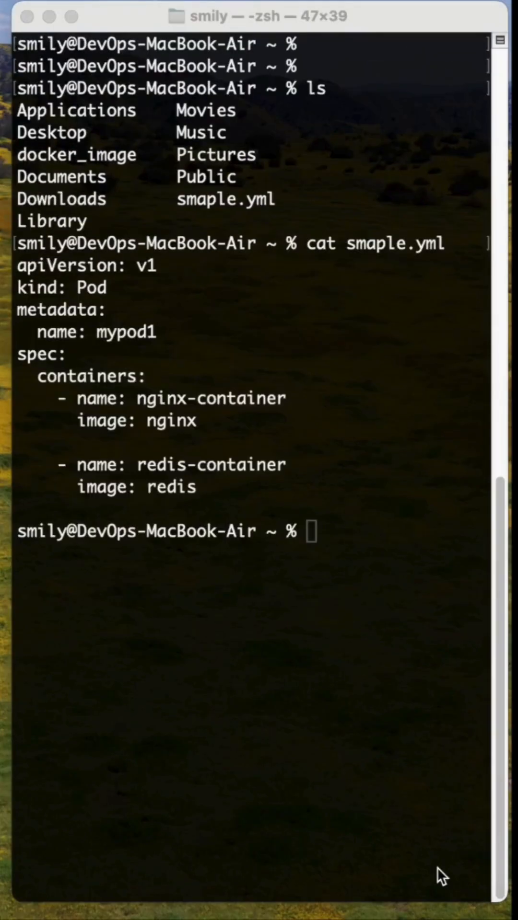
{"action": "mouse_move", "coordinate": [117, 222]}
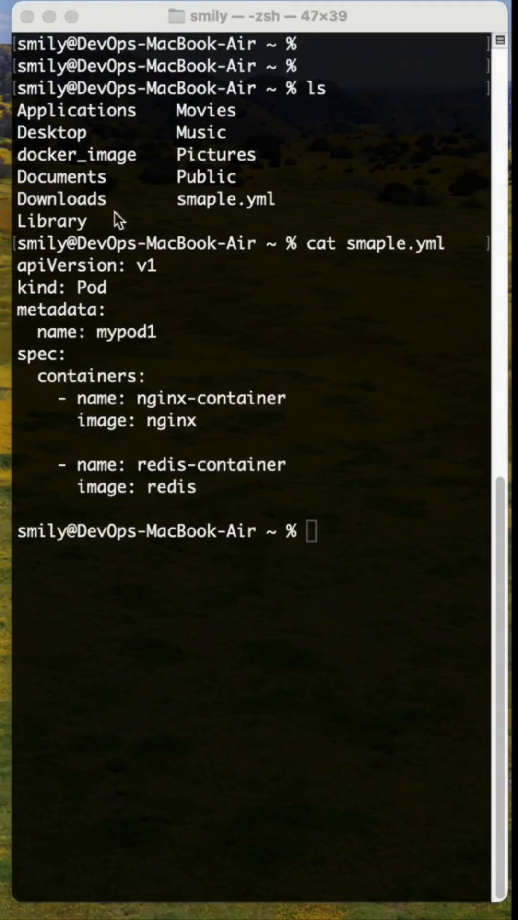
{"action": "mouse_move", "coordinate": [155, 414]}
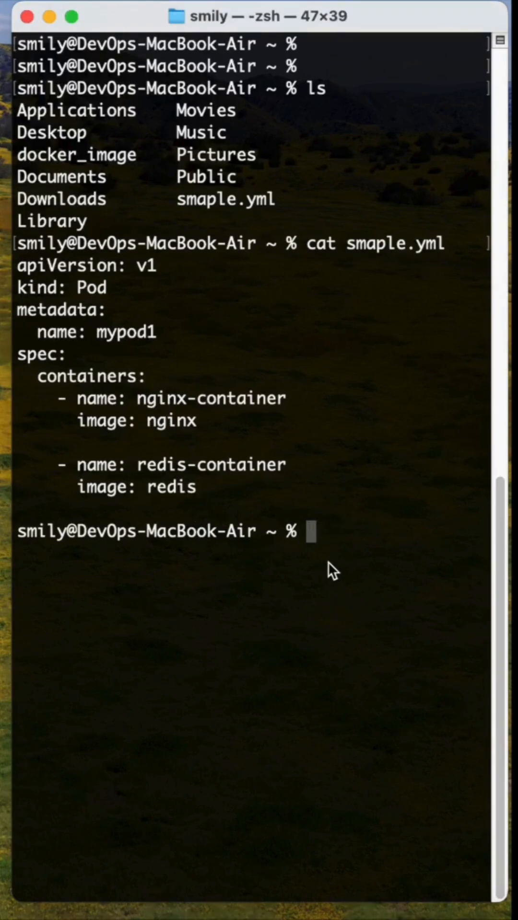
- Create pod mypod1 with kubectl create -f smaple.yml
{"action": "type", "text": "kubectl"}
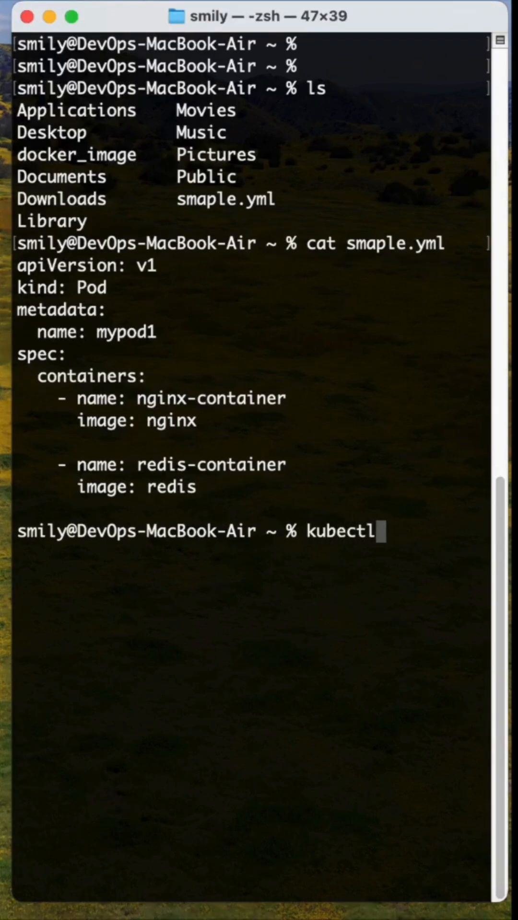
{"action": "type", "text": "create"}
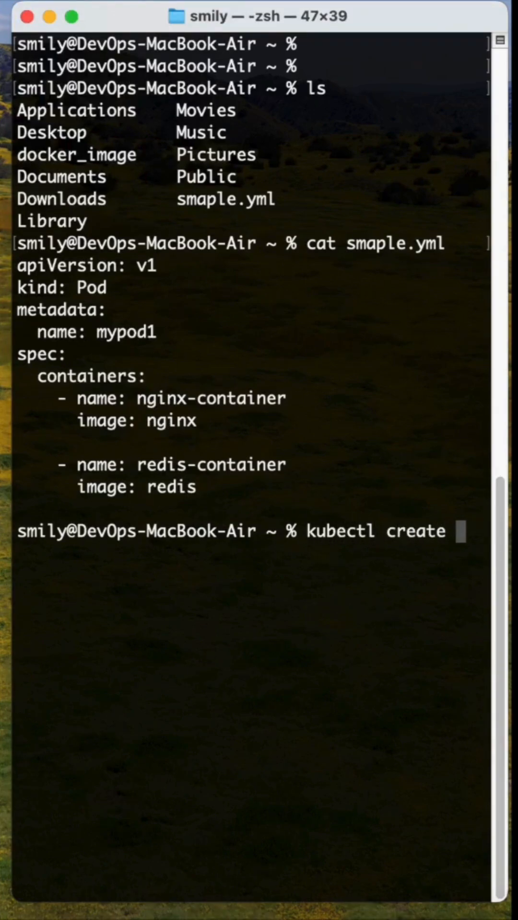
{"action": "type", "text": "-f smaple.yml"}
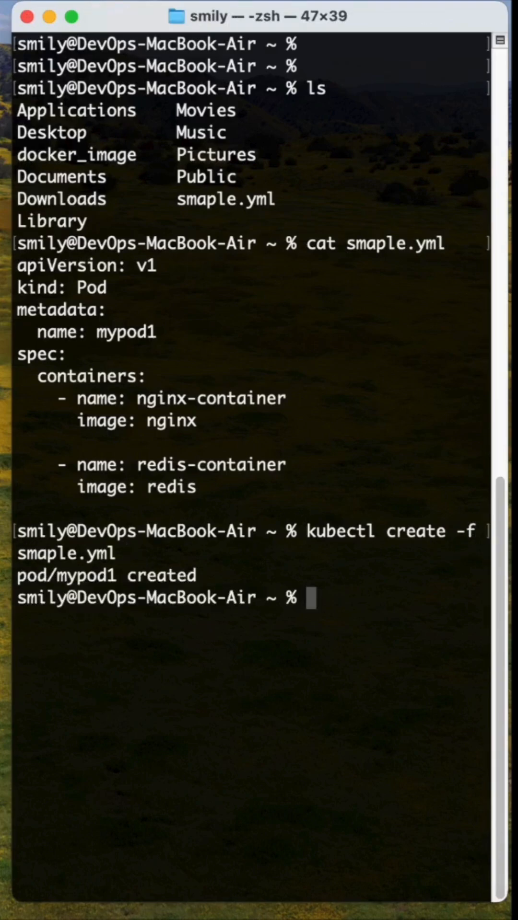
{"action": "mouse_move", "coordinate": [301, 624]}
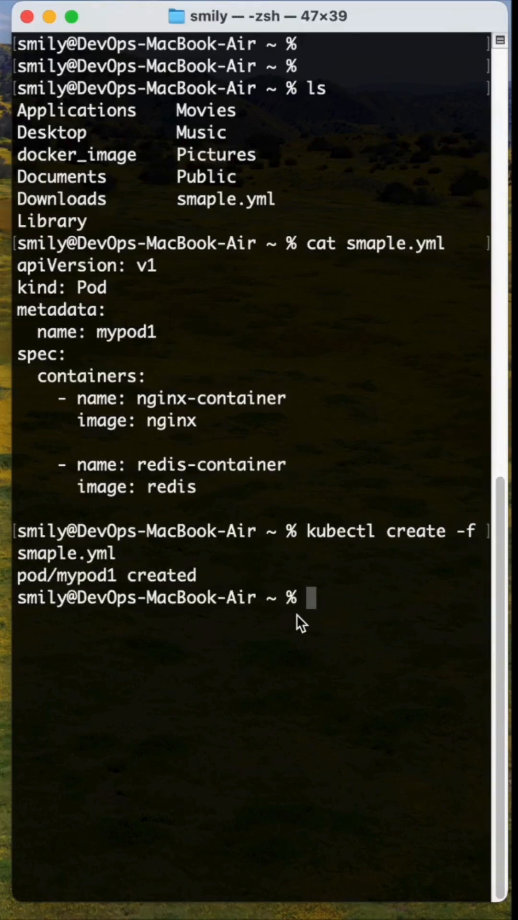
- List pods with kubectl get pods, showing mypod1 0/2 ContainerCreating
{"action": "type", "text": "kubectl get pods"}
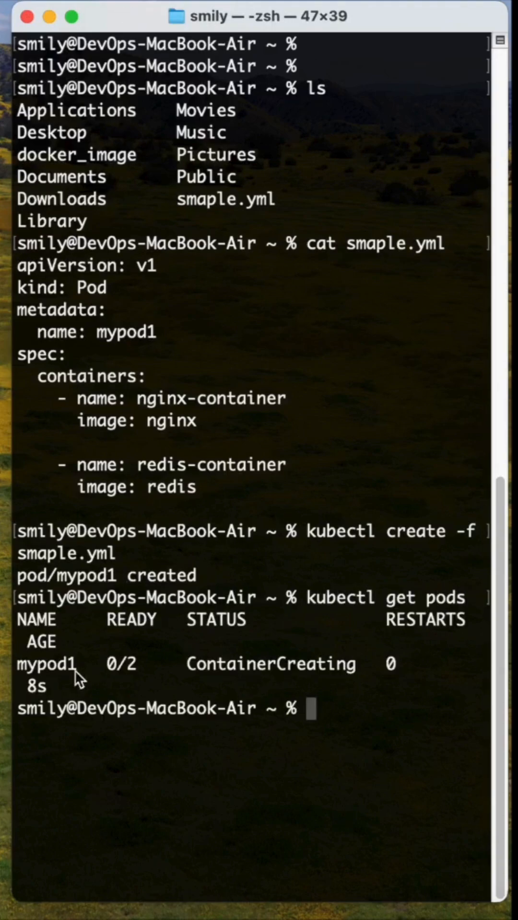
{"action": "mouse_move", "coordinate": [149, 677]}
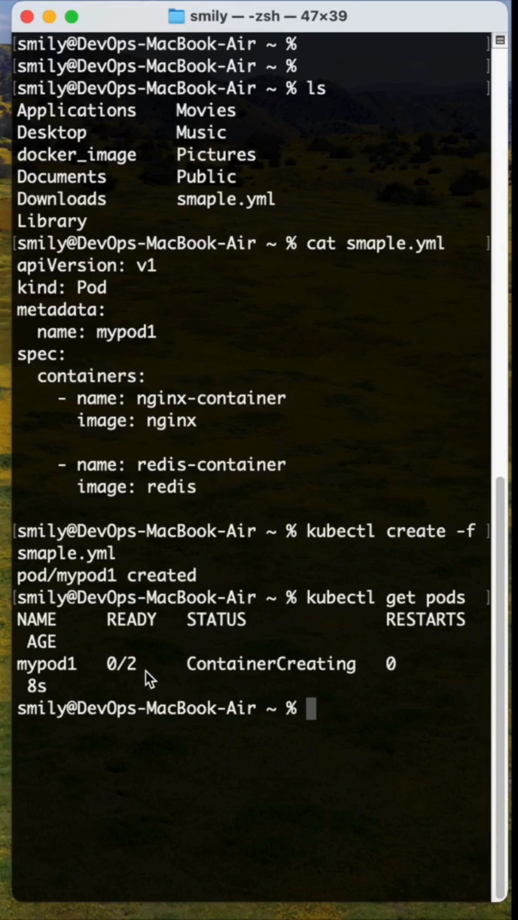
{"action": "mouse_move", "coordinate": [393, 710]}
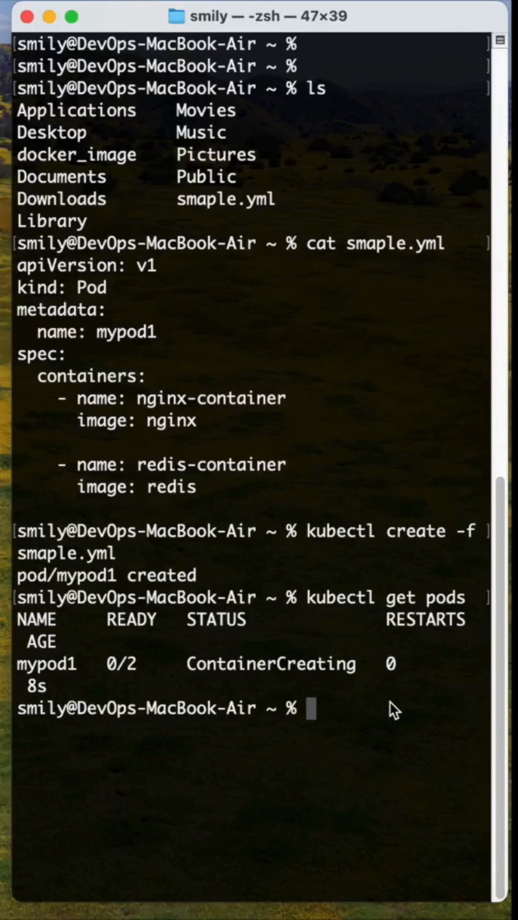
- Run kubectl get pods again to confirm mypod1 is Running 2/2
{"action": "type", "text": "k-Air ~ % k"}
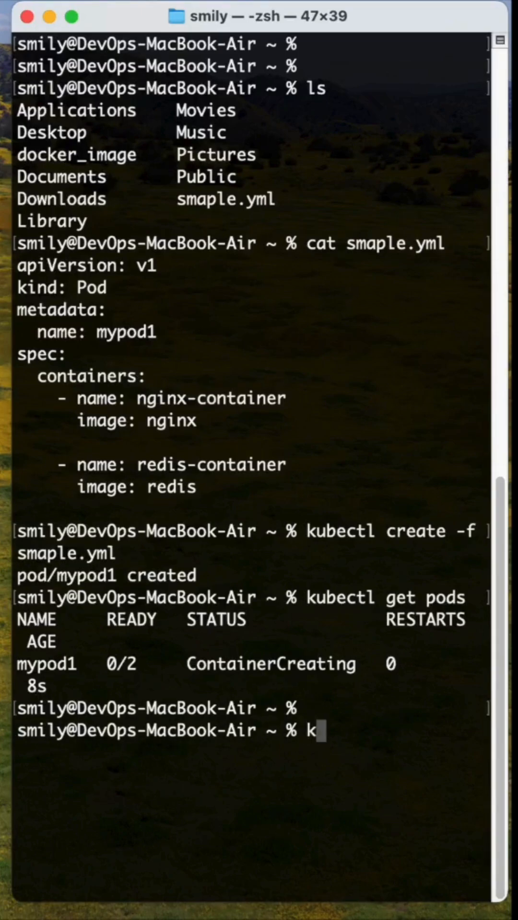
{"action": "type", "text": "ubectl get pods"}
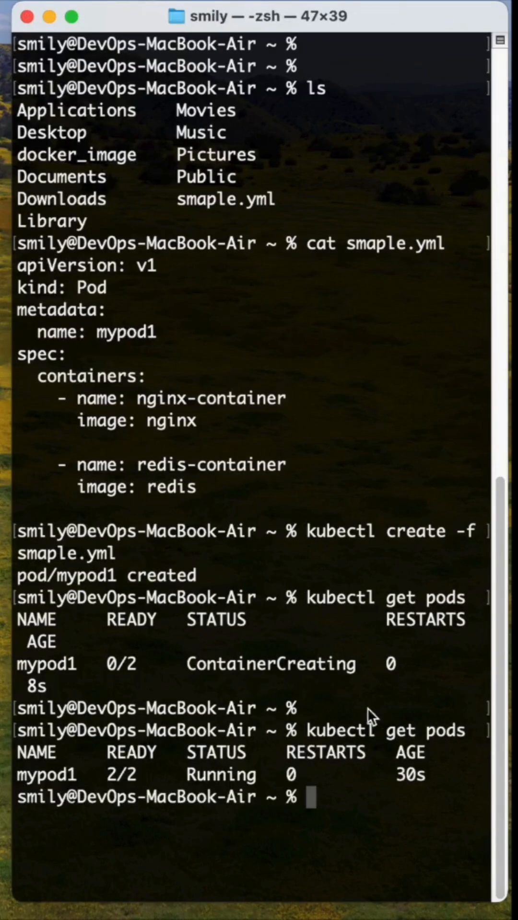
{"action": "mouse_move", "coordinate": [317, 138]}
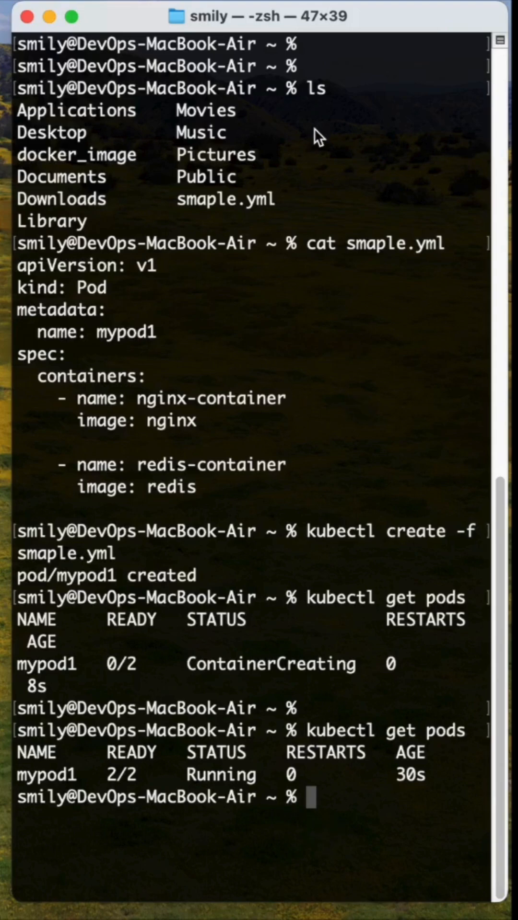
{"action": "mouse_move", "coordinate": [358, 117]}
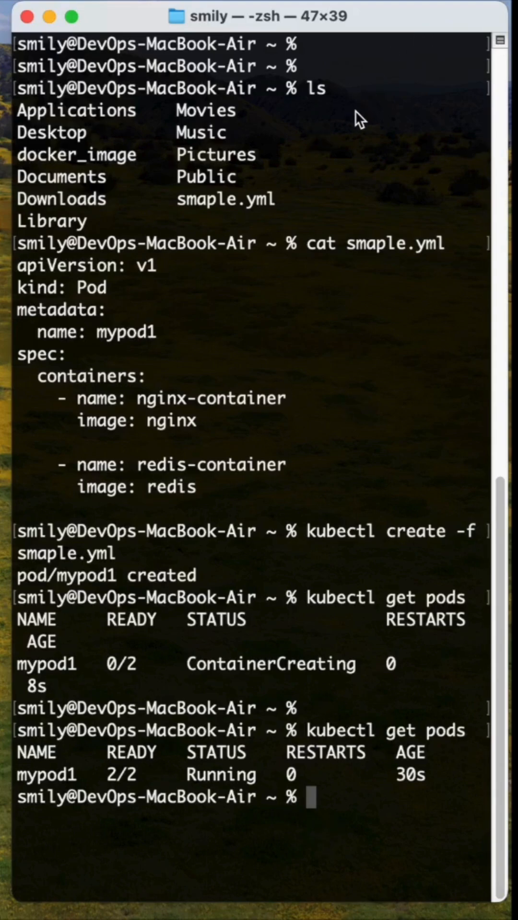
{"action": "mouse_move", "coordinate": [287, 199]}
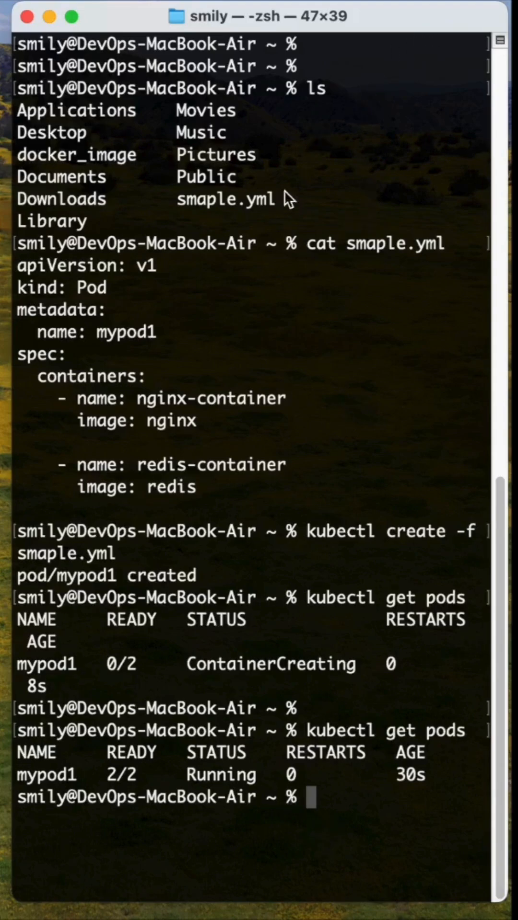